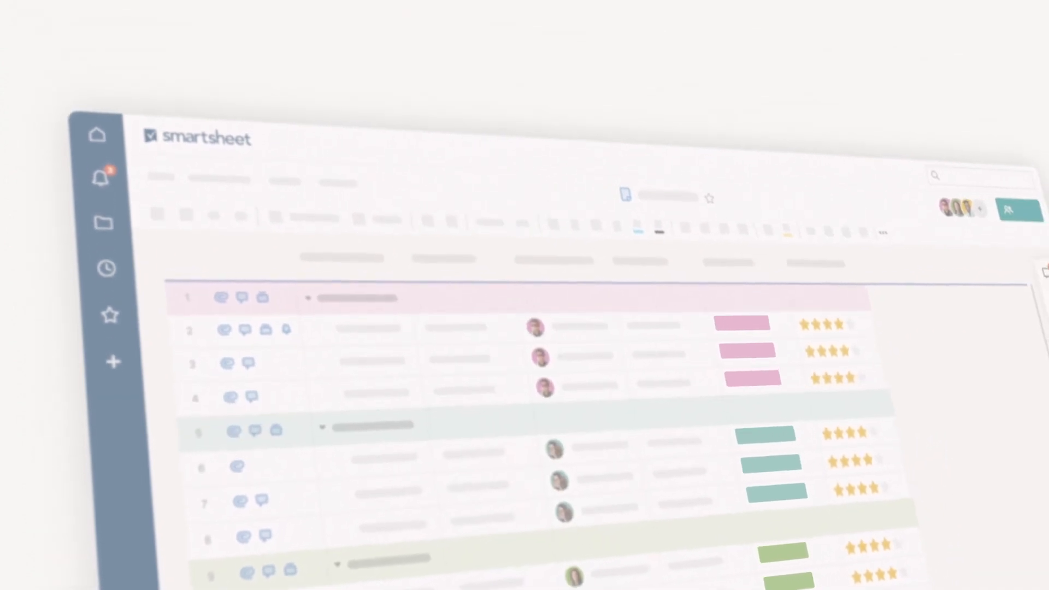
- Bring up Edit Column Properties for the Primary Column of the blank Q2 Plan sheet
{"action": "left_click", "coordinate": [350, 176]}
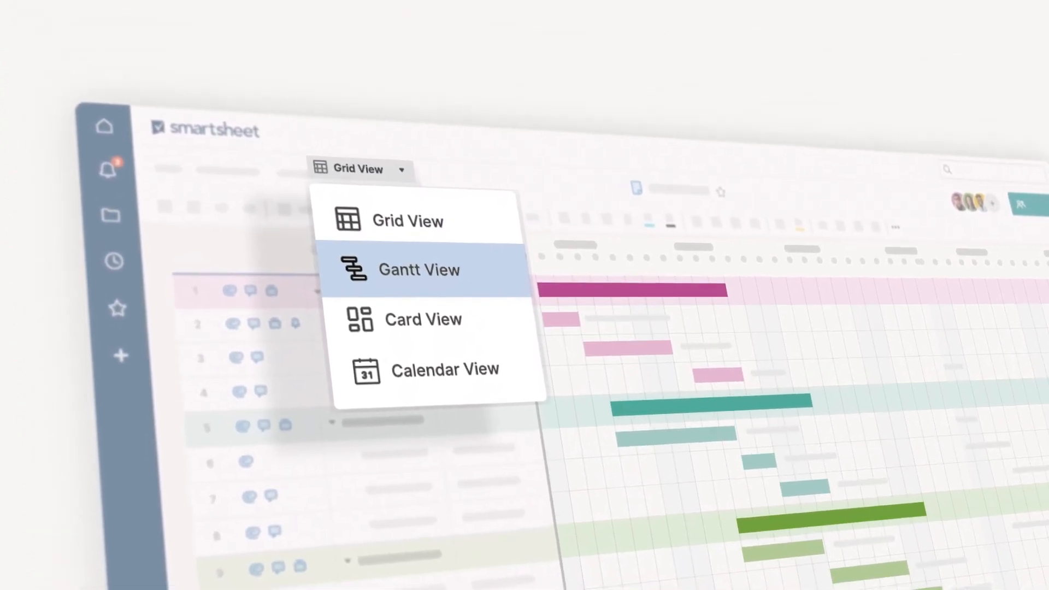
{"action": "left_click", "coordinate": [424, 320]}
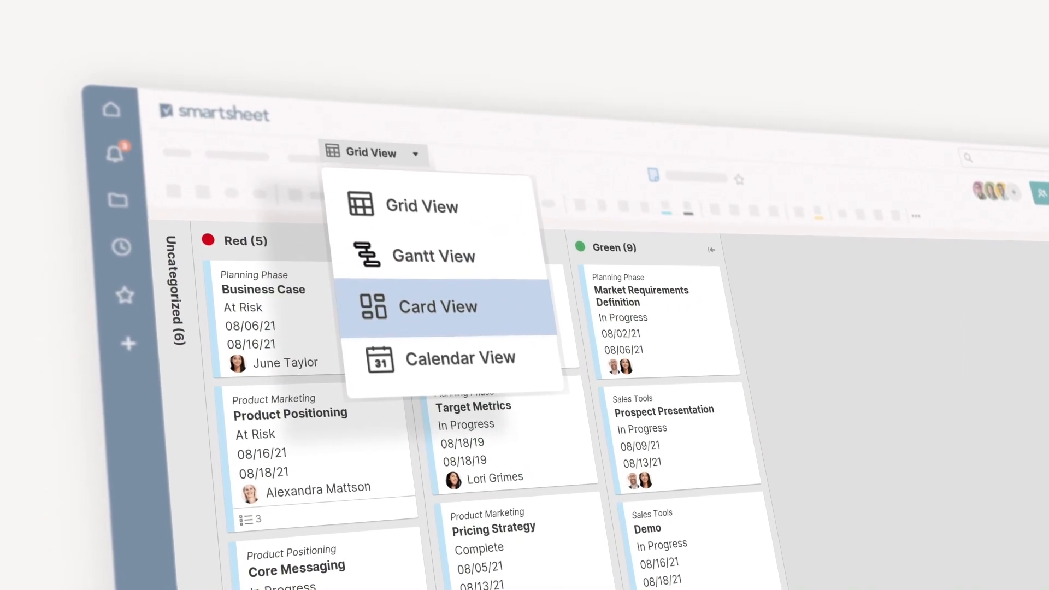
{"action": "left_click", "coordinate": [461, 358]}
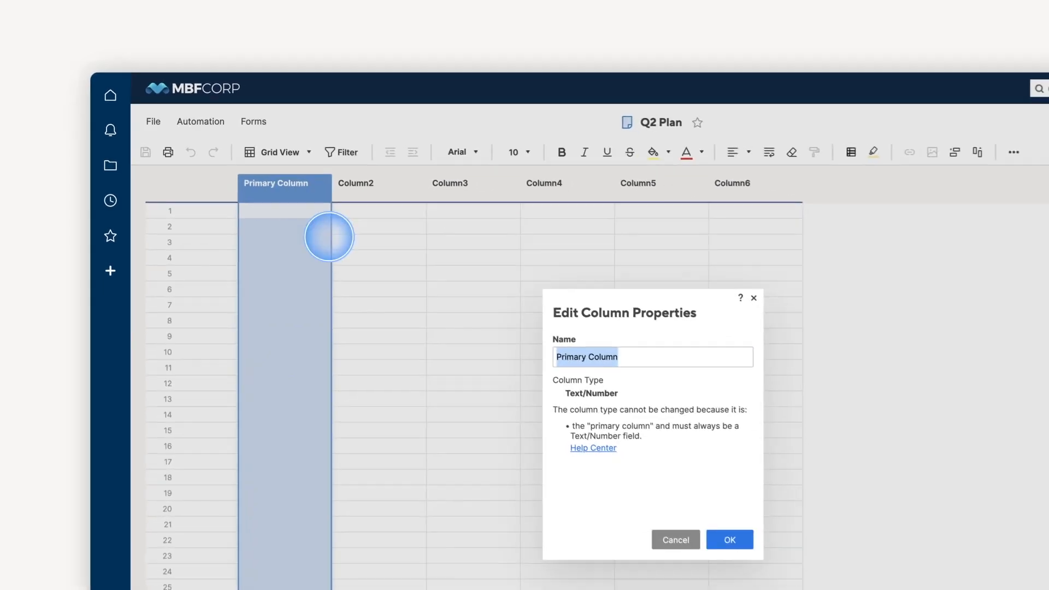
- Name the first column Task Name and enter the Q2 Plan task rows
{"action": "left_click", "coordinate": [730, 539]}
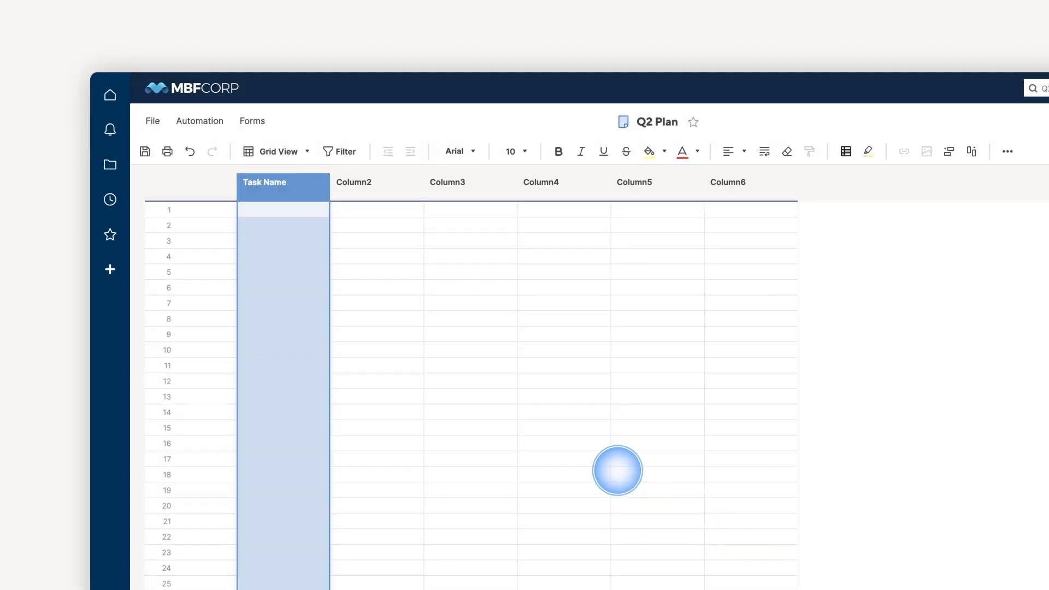
{"action": "type", "text": "Q2 Plan"}
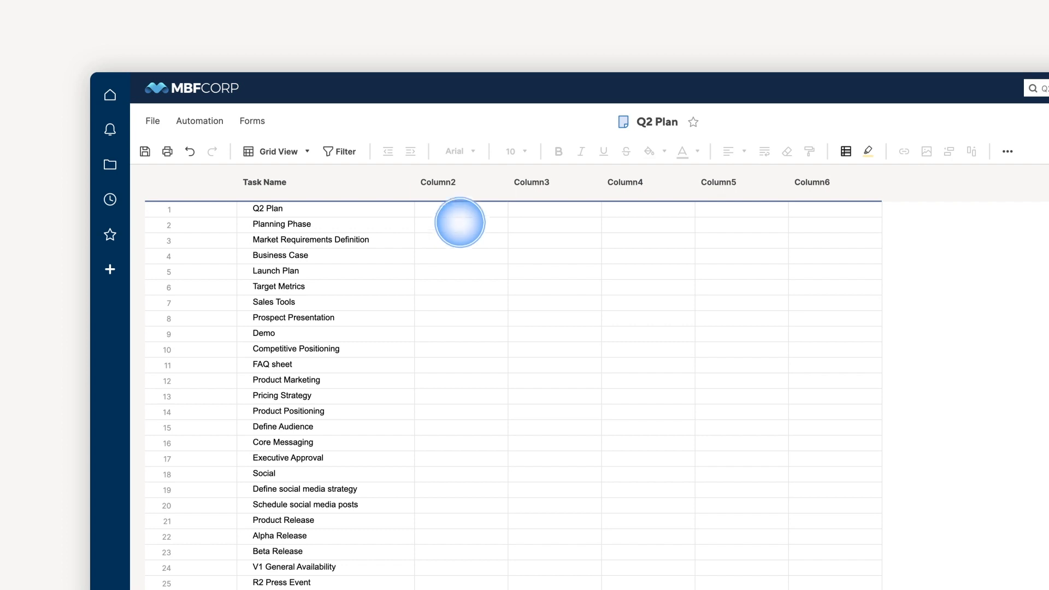
- Make Column2 an Assigned To contact-list column holding each task's people
{"action": "left_click", "coordinate": [459, 222]}
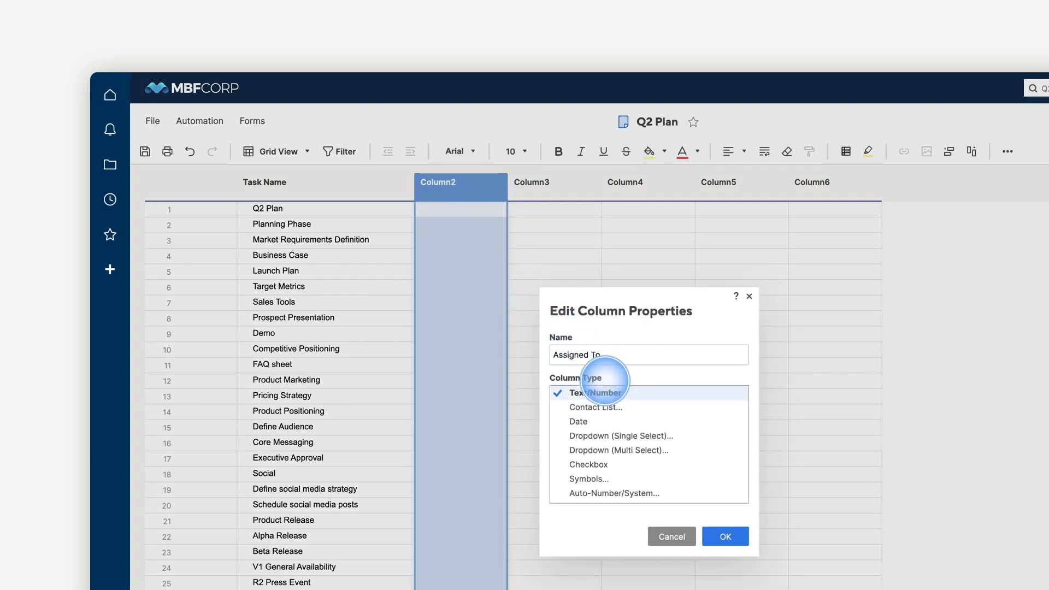
{"action": "left_click", "coordinate": [596, 406]}
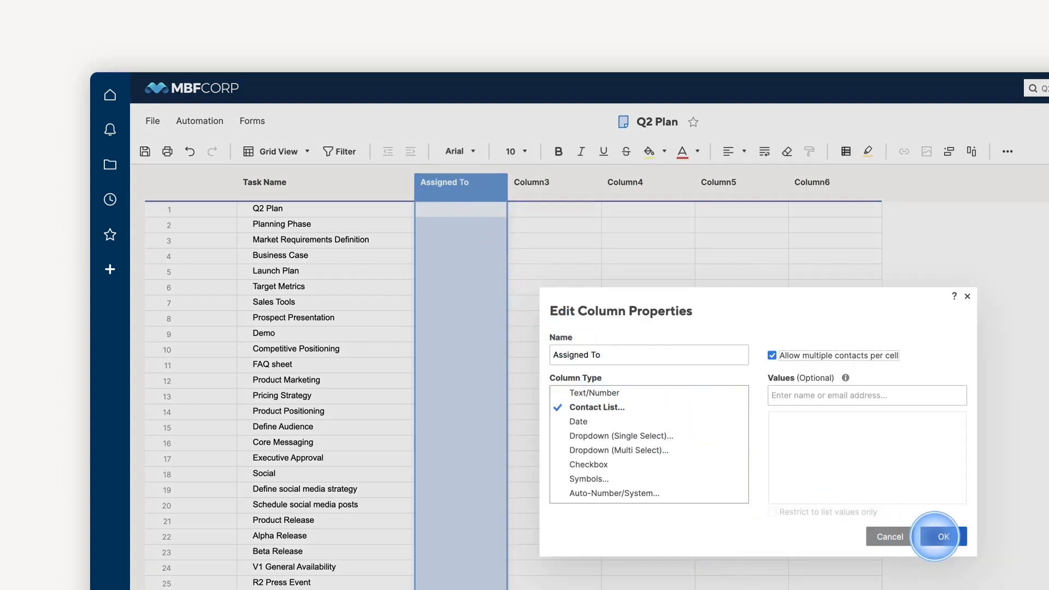
{"action": "left_click", "coordinate": [945, 536]}
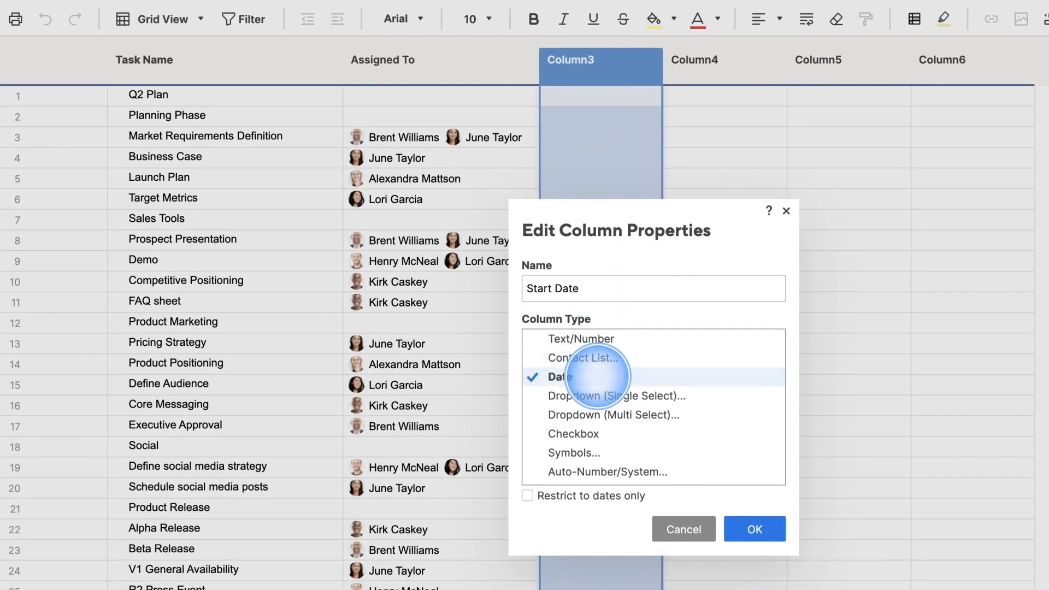
- Make Column3 and Column4 date columns Start Date and End Date and enter the dates
{"action": "left_click", "coordinate": [754, 529]}
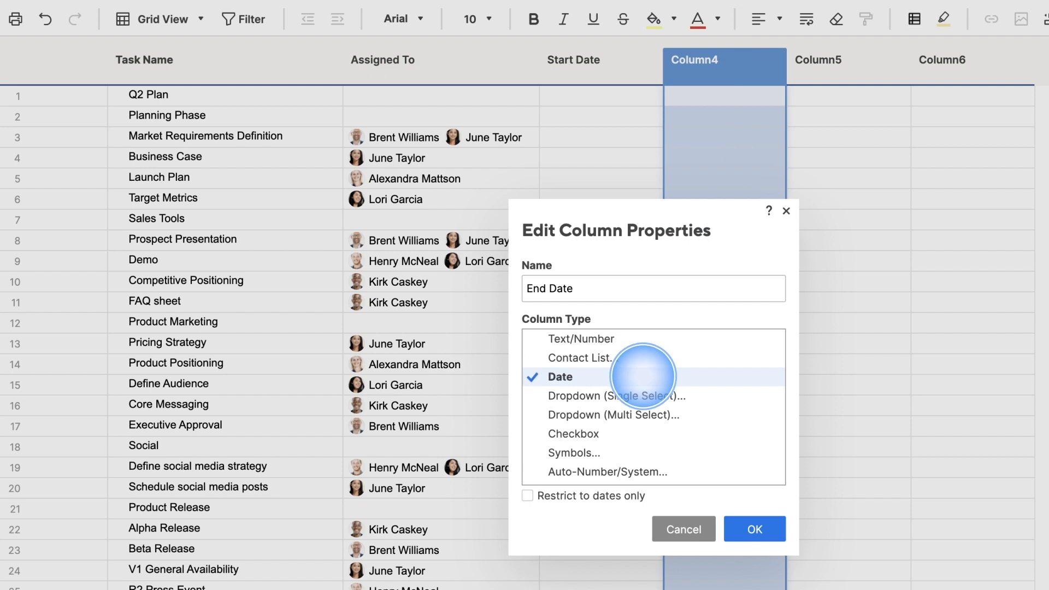
{"action": "left_click", "coordinate": [754, 529]}
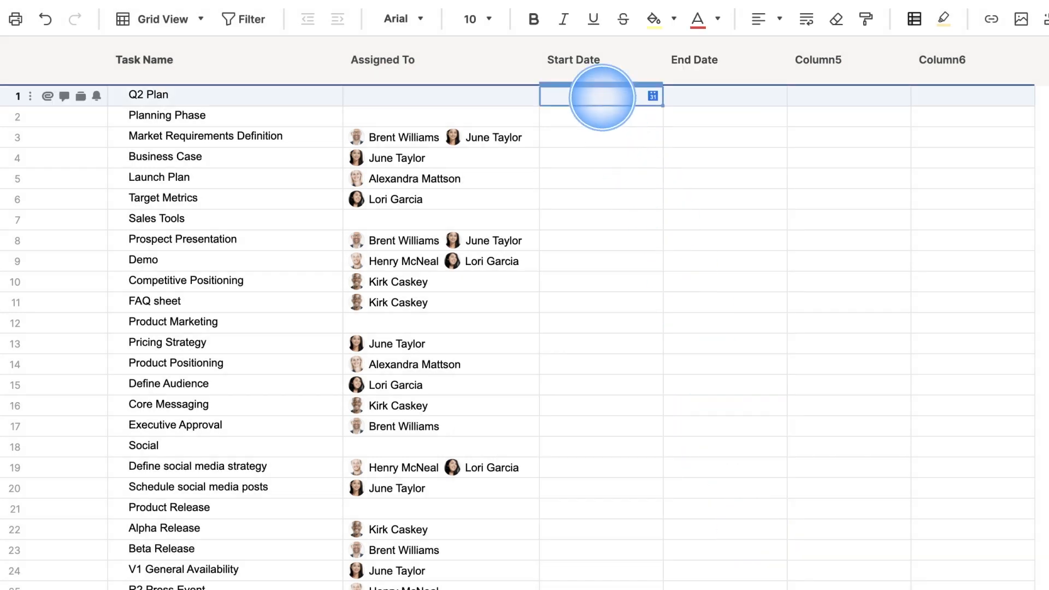
{"action": "left_click", "coordinate": [651, 95]}
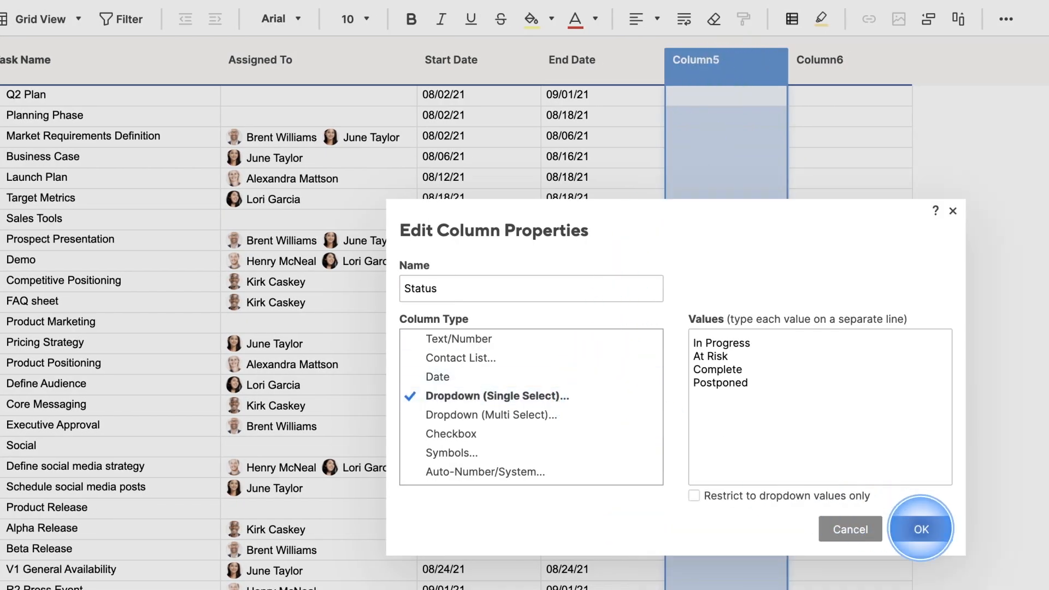
- Add a four-value Status dropdown and a Health column of coloured-dot symbols
{"action": "left_click", "coordinate": [922, 529]}
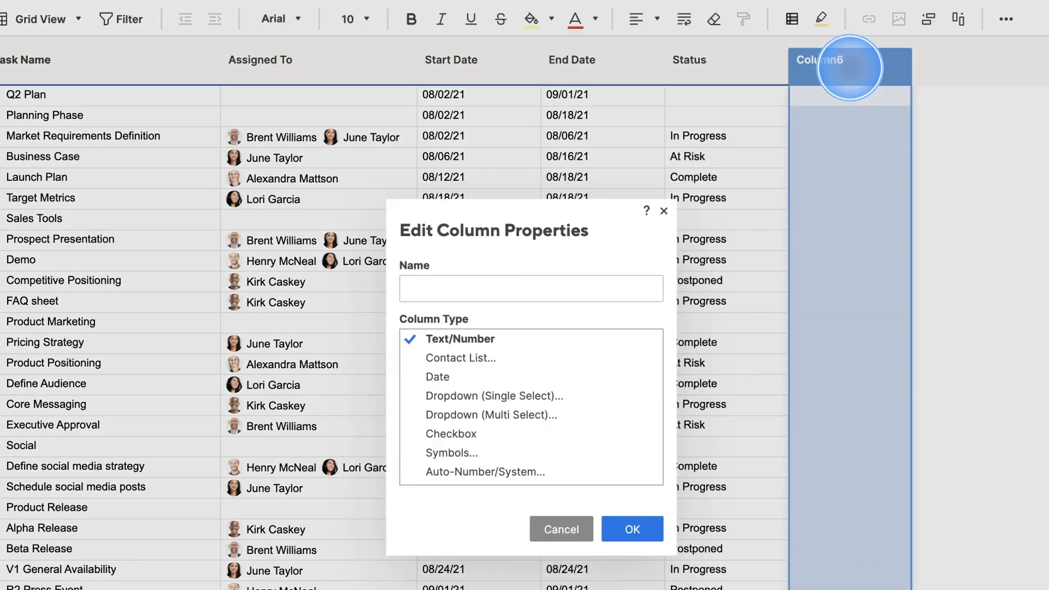
{"action": "left_click", "coordinate": [452, 452]}
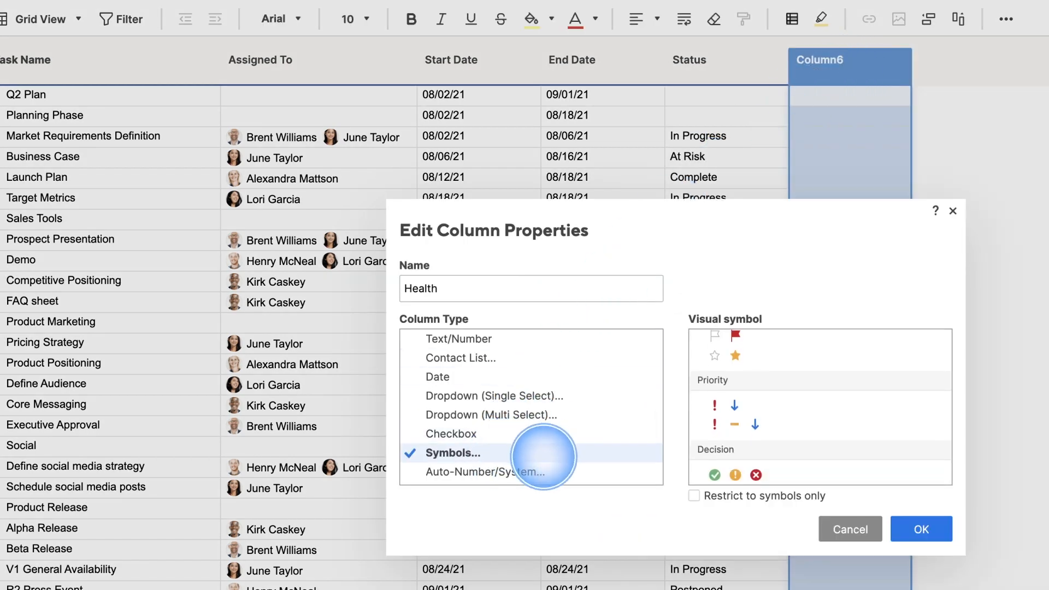
{"action": "left_click", "coordinate": [920, 529]}
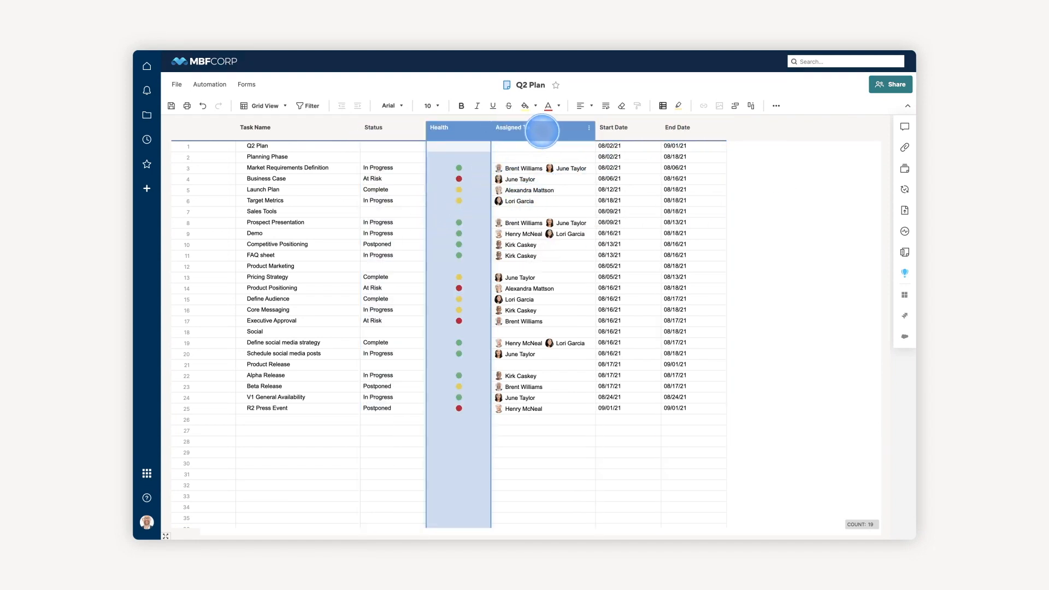
- Move Assigned To to the far right and indent the four tasks under Planning Phase
{"action": "left_click_drag", "start_coordinate": [542, 130], "coordinate": [722, 165]}
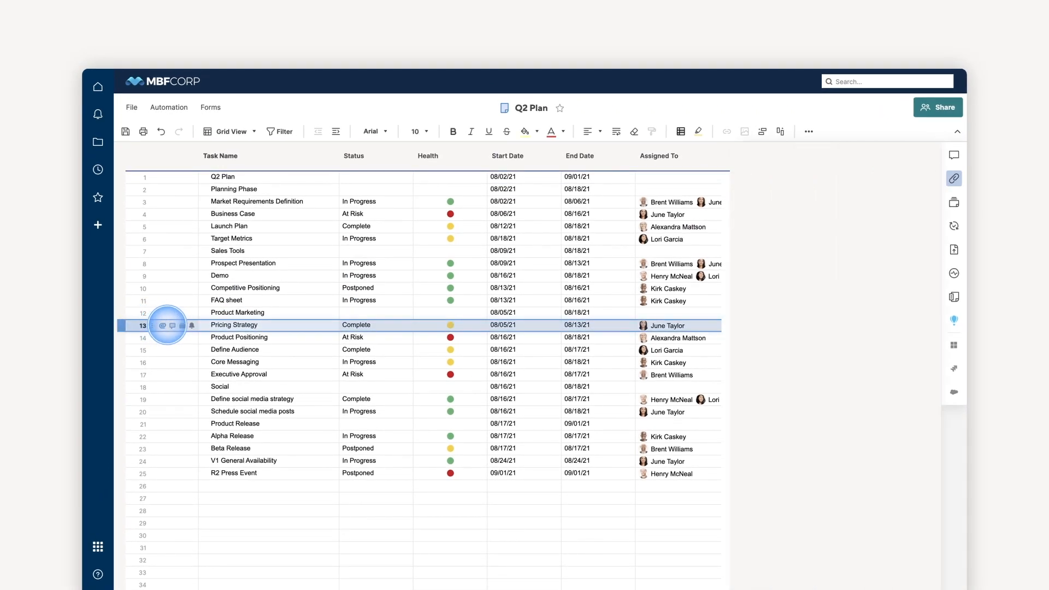
{"action": "left_click", "coordinate": [173, 325]}
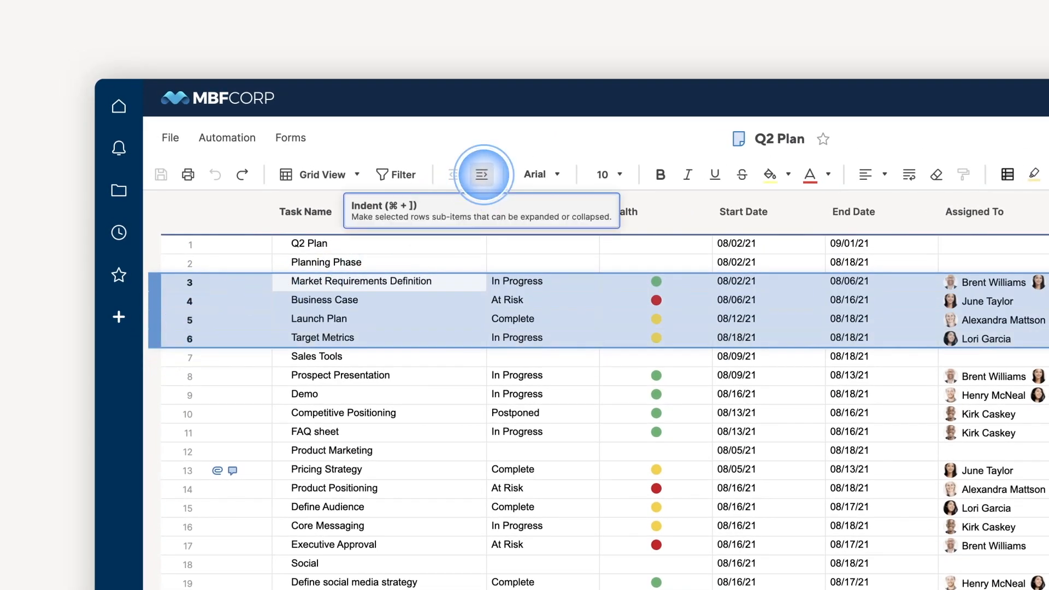
{"action": "left_click", "coordinate": [481, 174]}
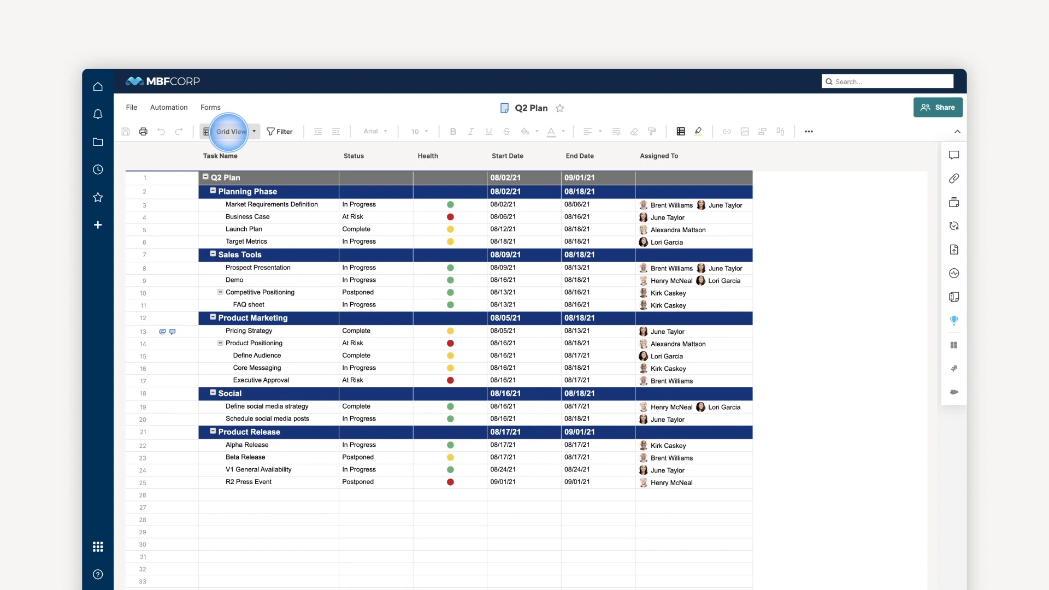
- Drag Market Requirements Definition to Complete on the card board, then show the plan as a Gantt chart
{"action": "left_click", "coordinate": [231, 131]}
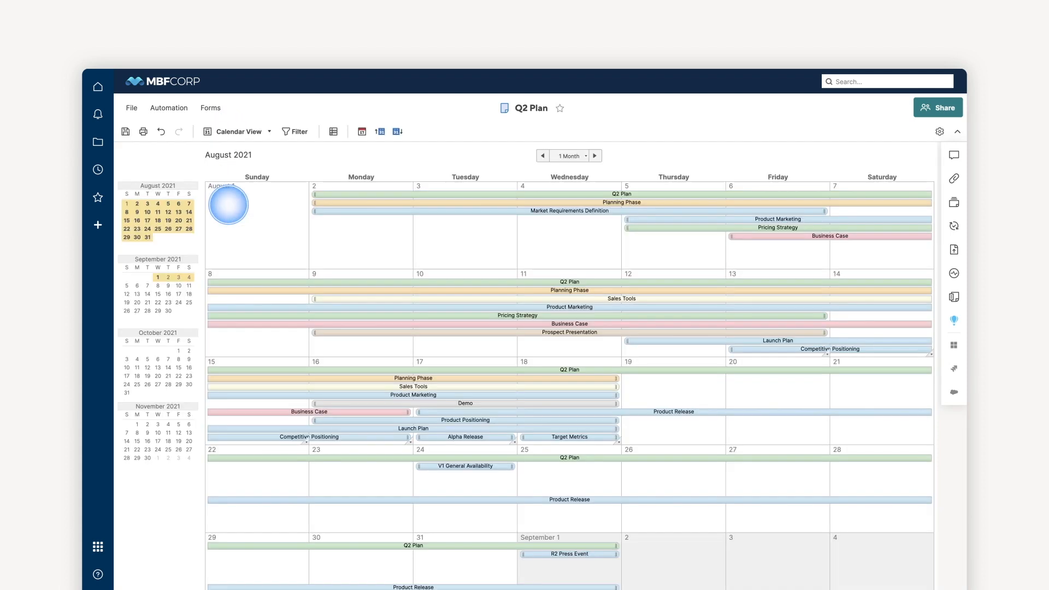
{"action": "left_click", "coordinate": [240, 131]}
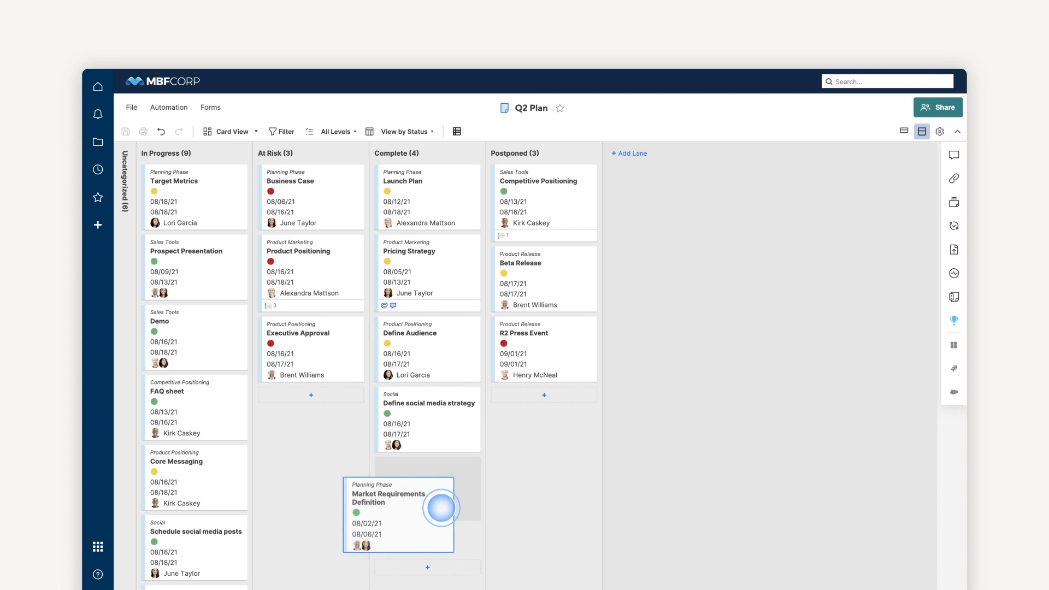
{"action": "left_click_drag", "start_coordinate": [398, 515], "coordinate": [427, 493]}
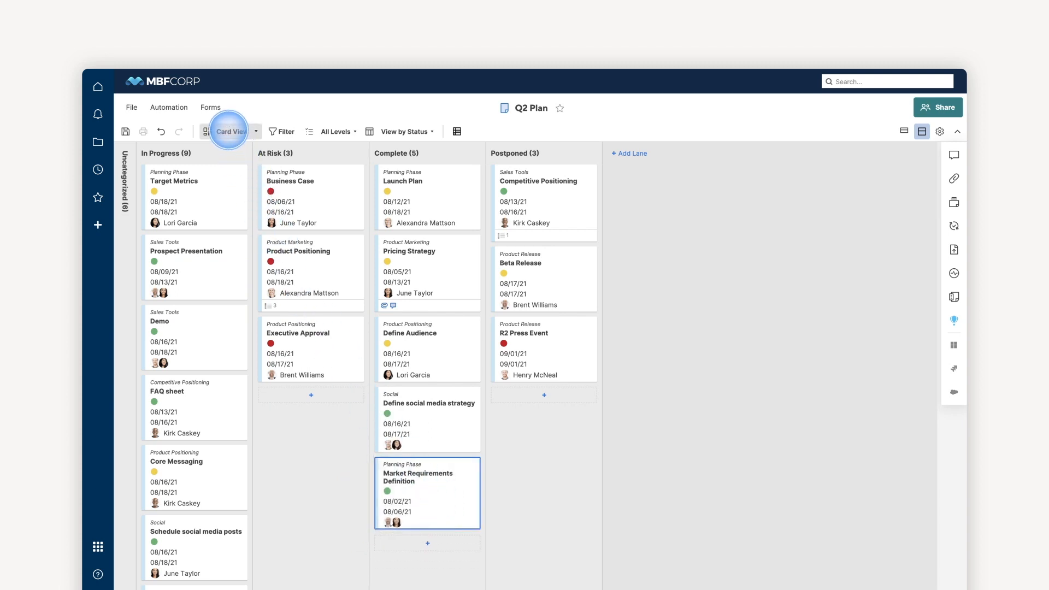
{"action": "left_click", "coordinate": [230, 131]}
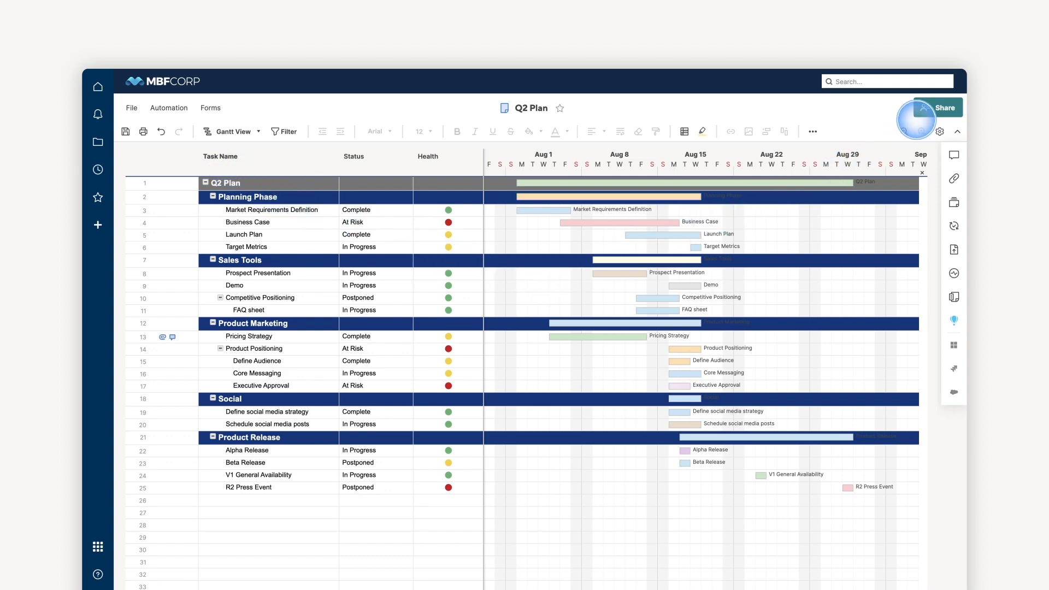
- Bring up the File options with Save as Template for the Gantt plan
{"action": "left_click", "coordinate": [935, 107]}
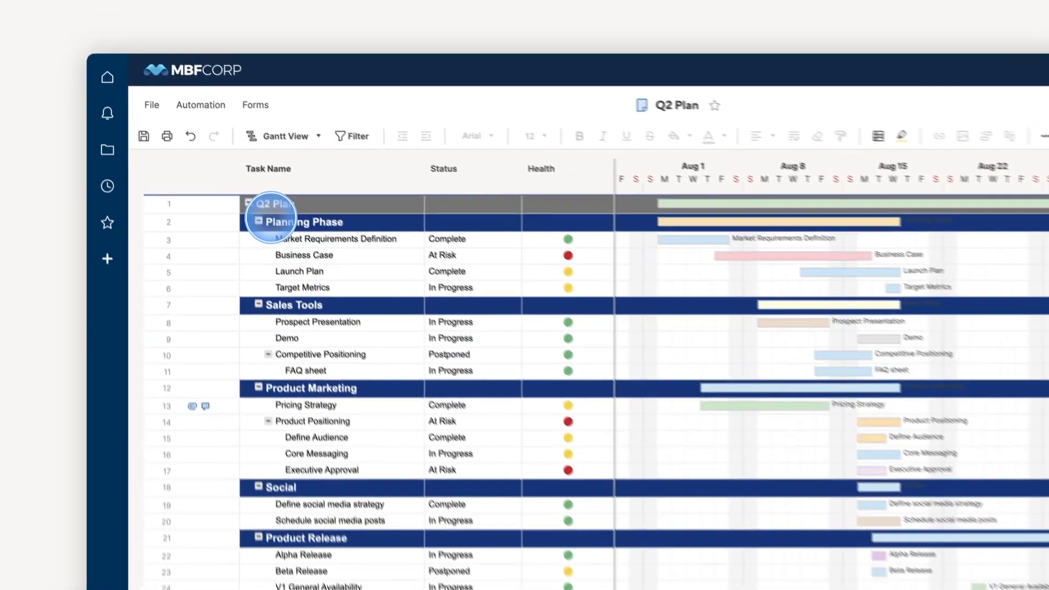
{"action": "left_click", "coordinate": [151, 105]}
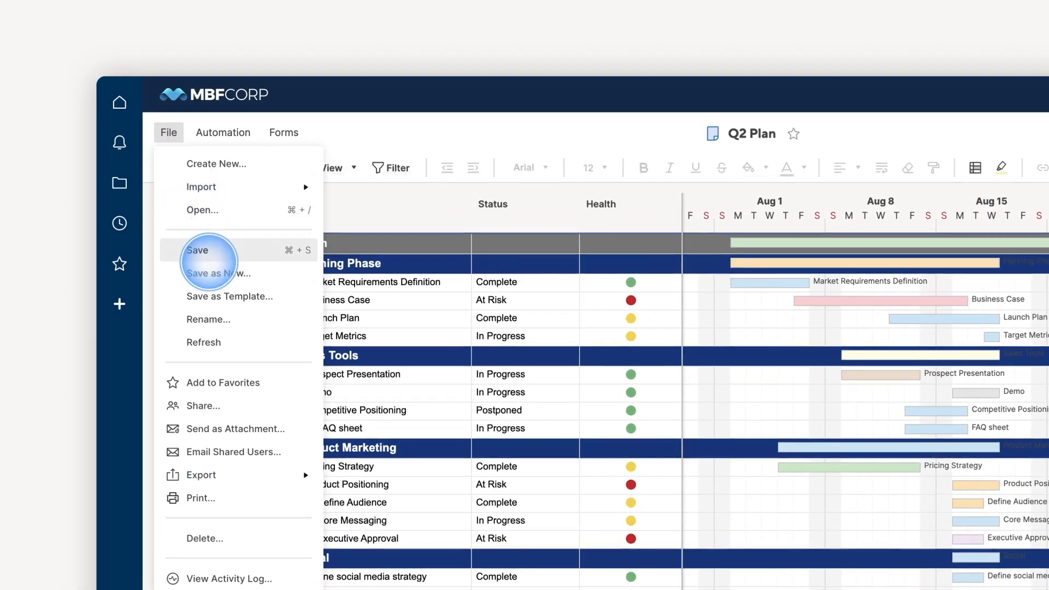
{"action": "mouse_move", "coordinate": [212, 296]}
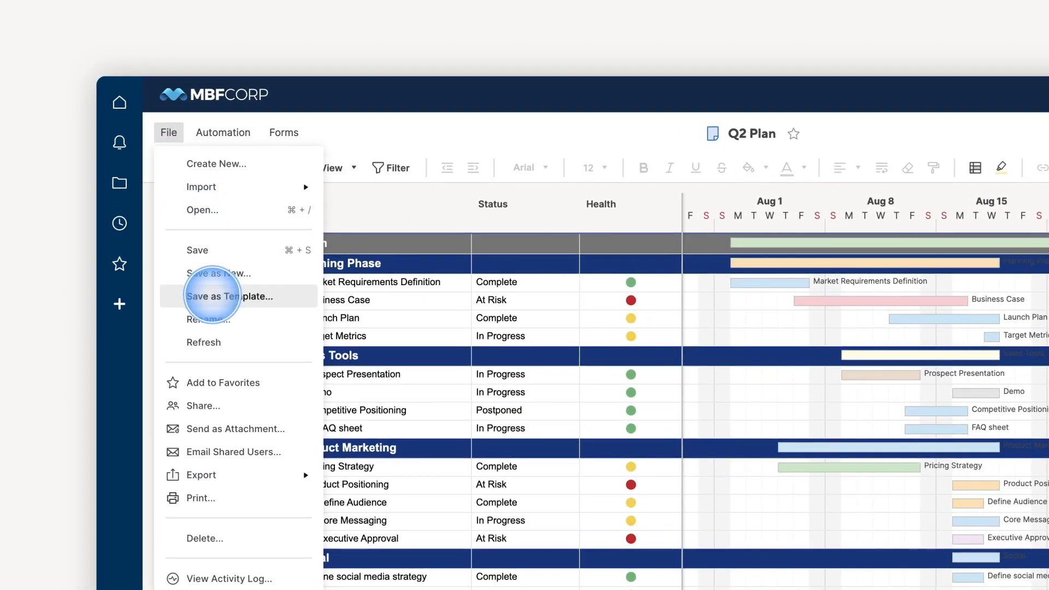